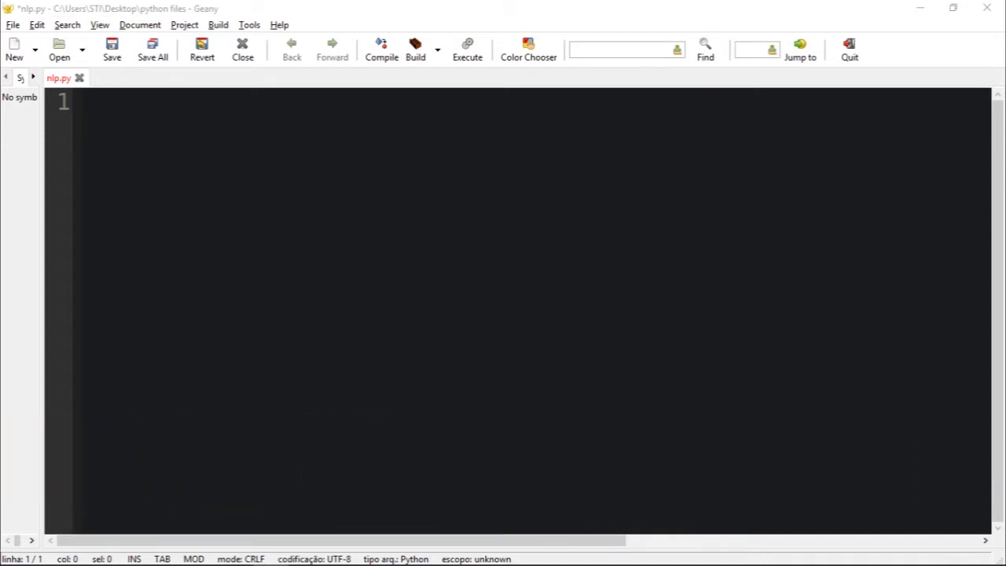
- Write the import line 'from nltk import FreqDist' in nlp.py
text(from nl)
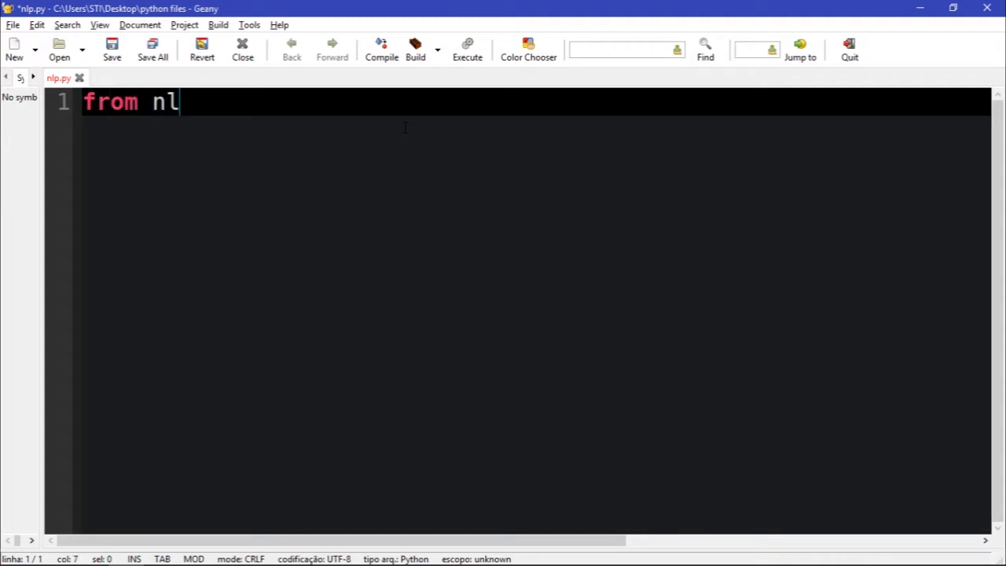
text(tk impor)
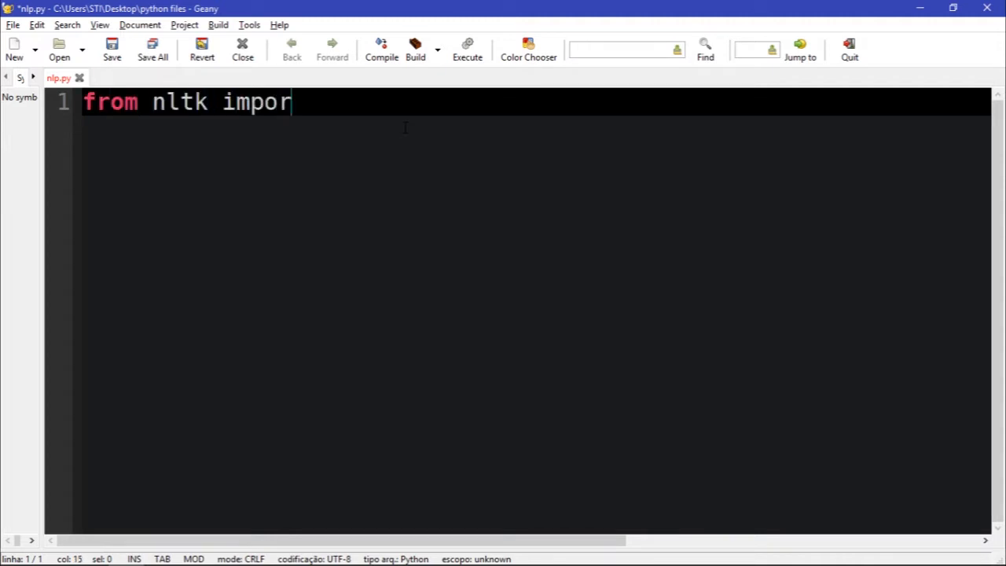
text(t)
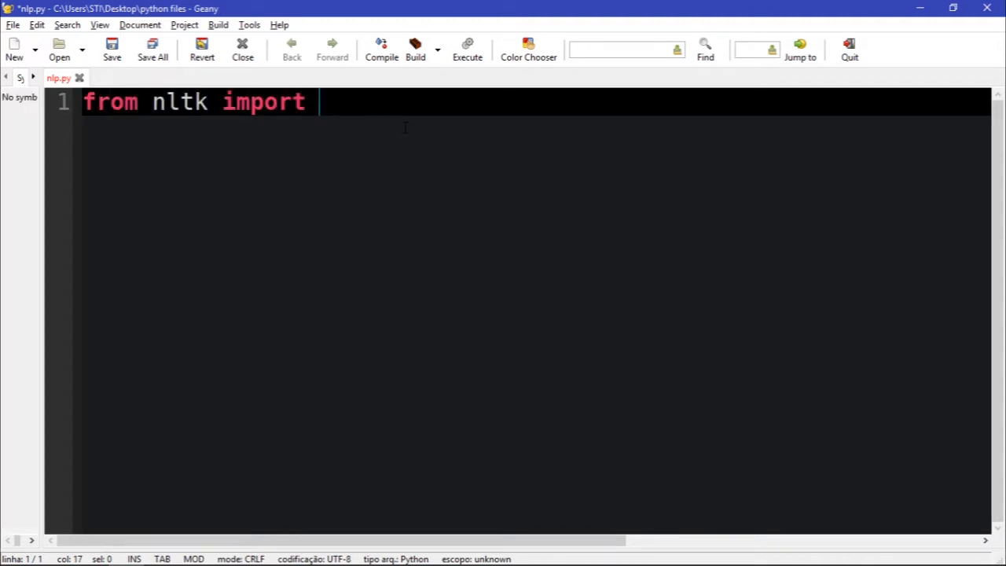
text(Freq)
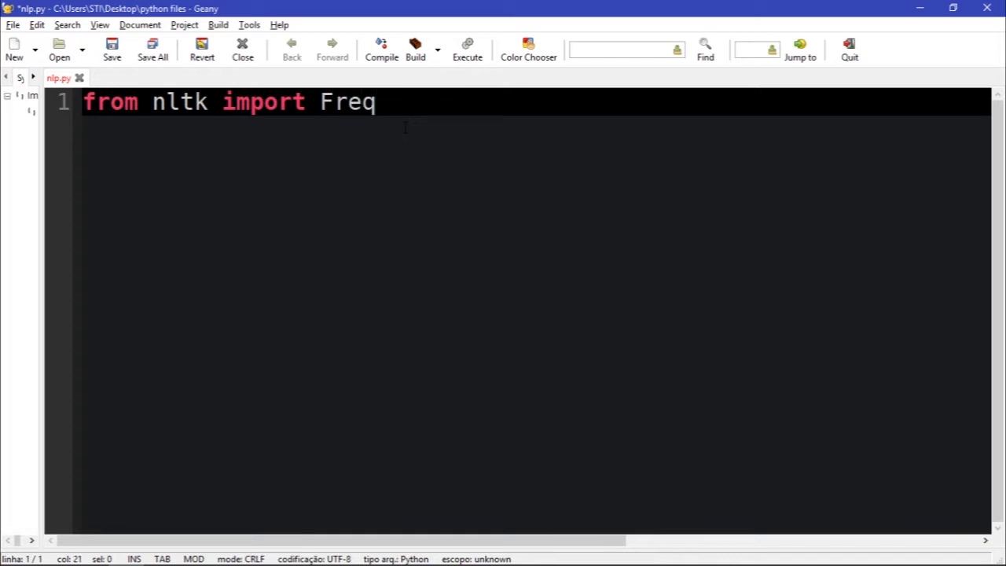
text(Dist)
text(fr)
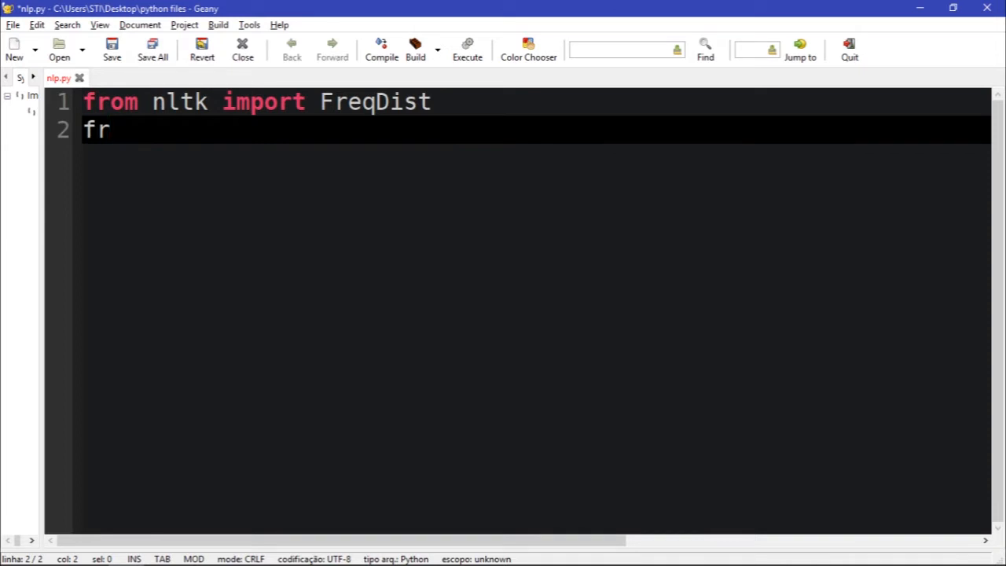
- Add the second import line 'from nltk.corpus import brown'
text(om)
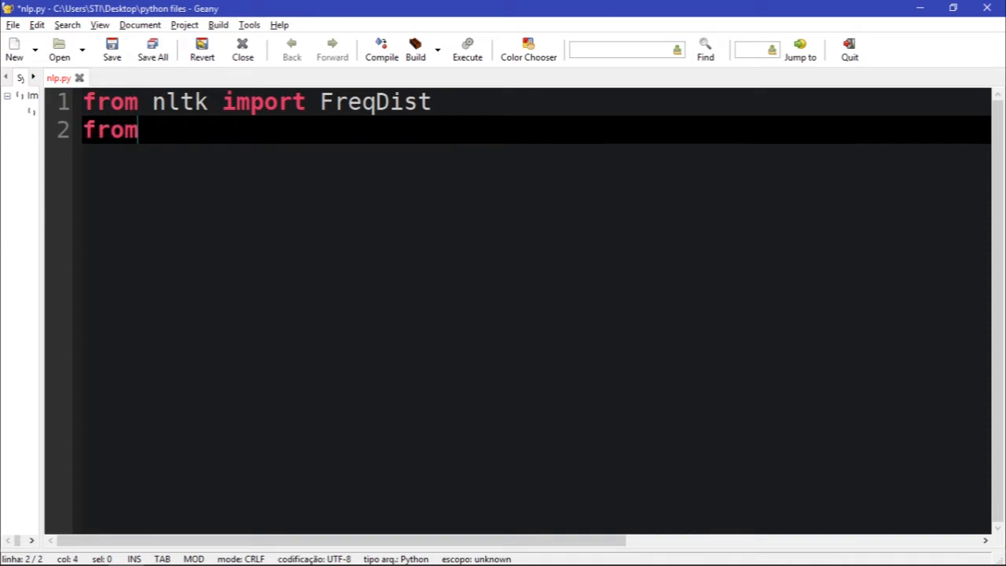
text(nltk)
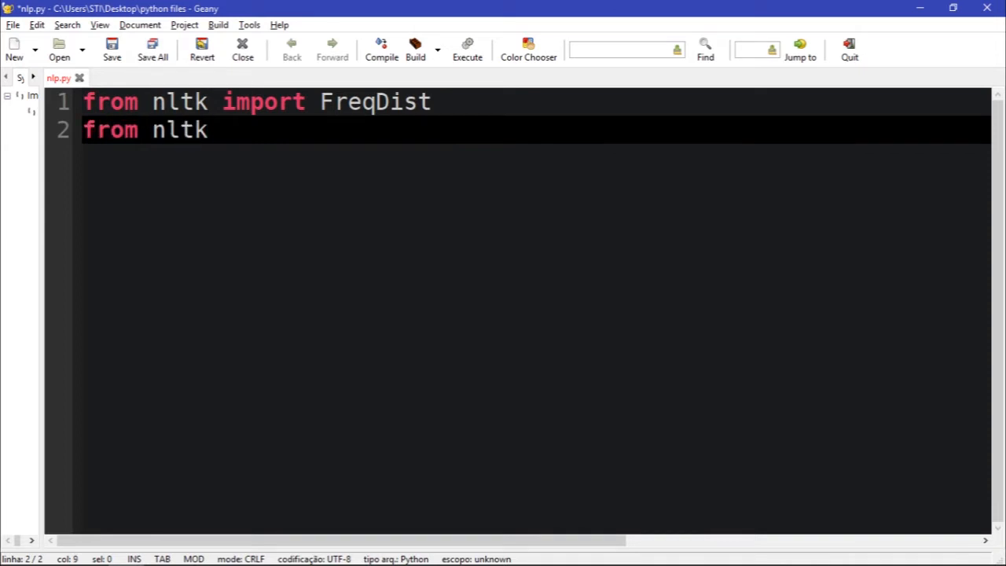
text(.)
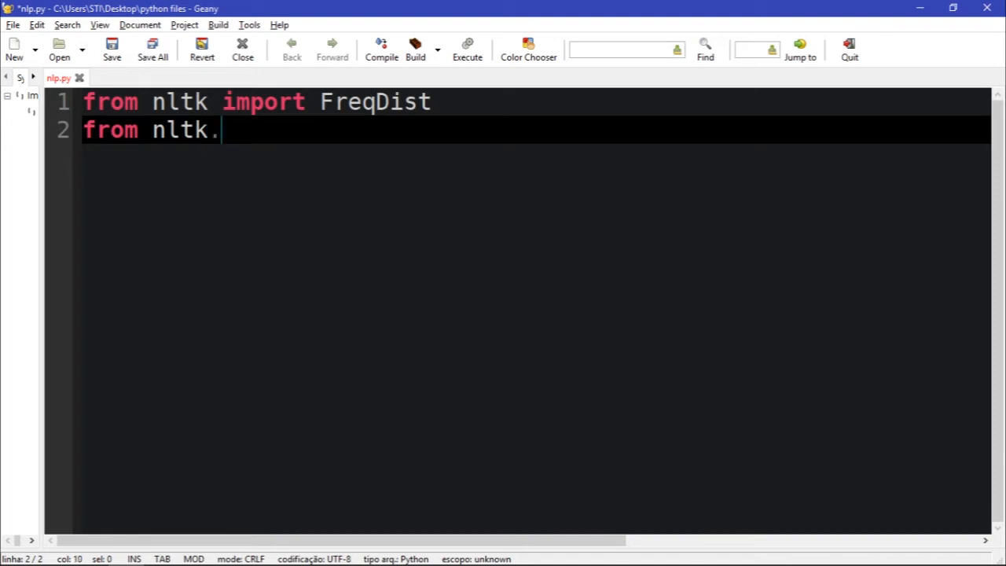
text(copurs)
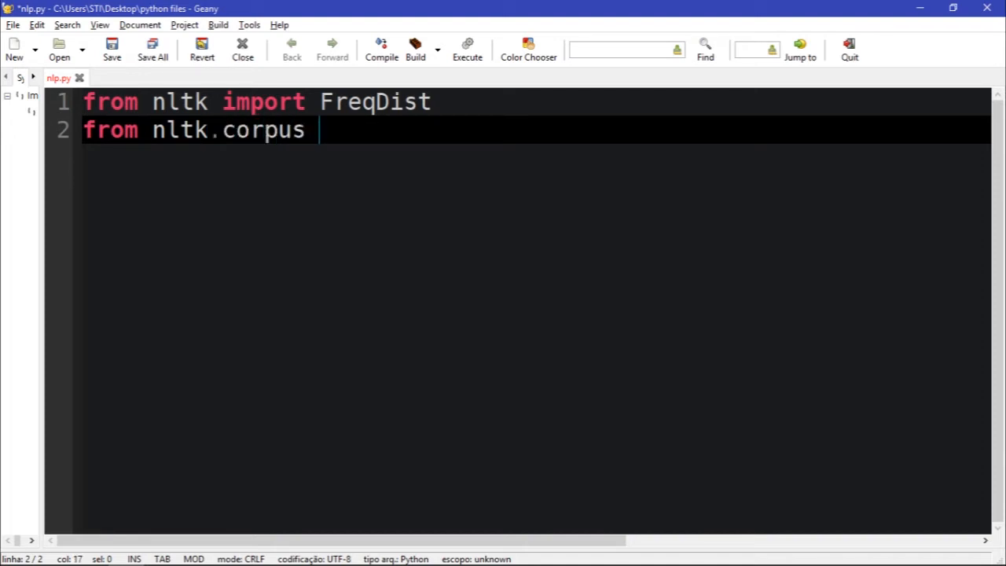
text(import n)
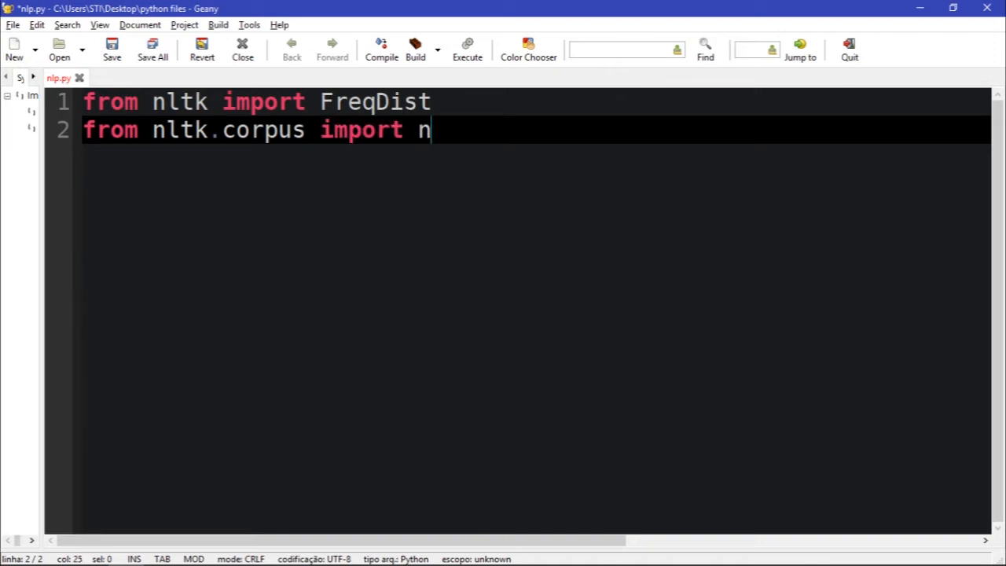
text(rown)
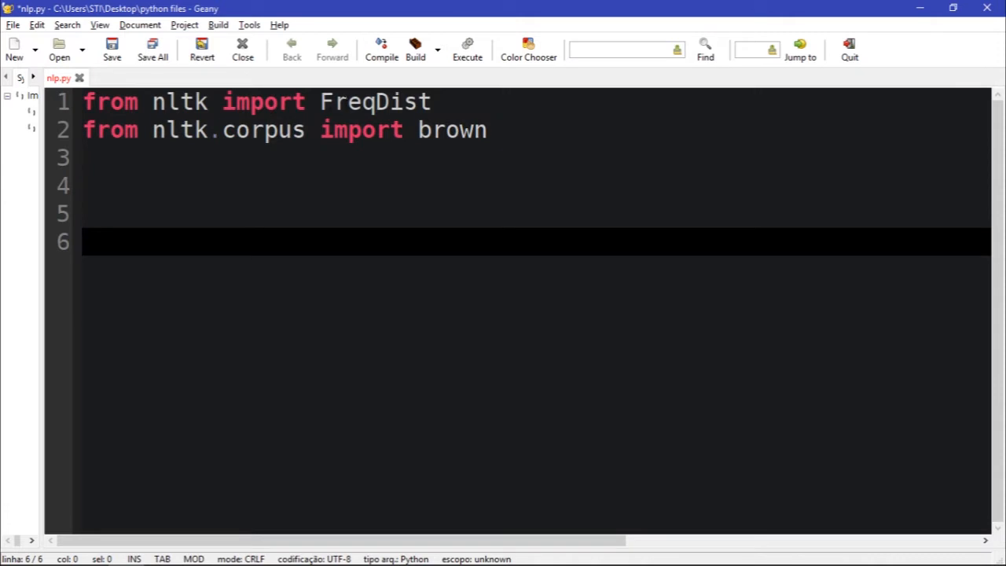
- Below the imports, write 'freqs = FreqDist(brown.words())'
click(361, 101)
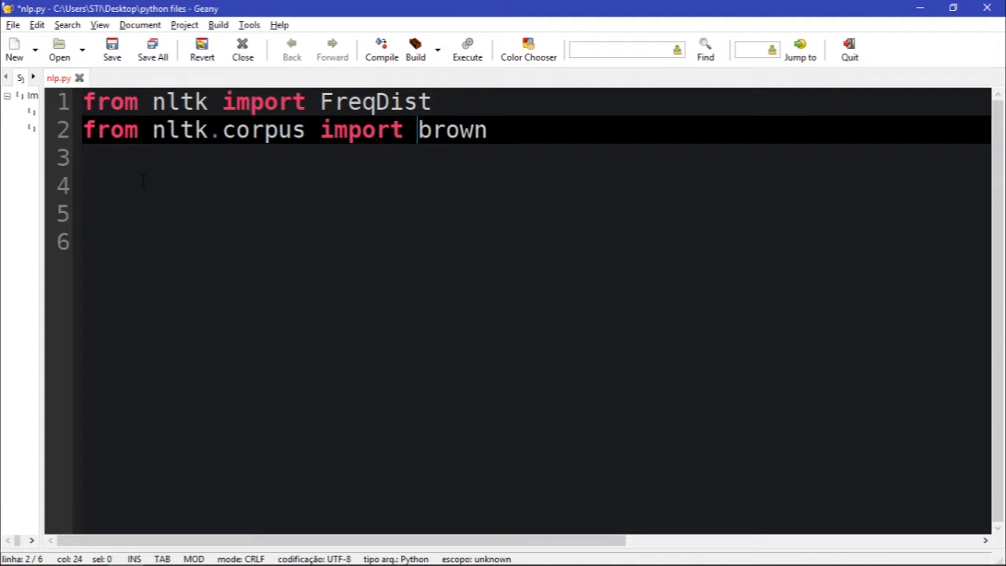
text(f)
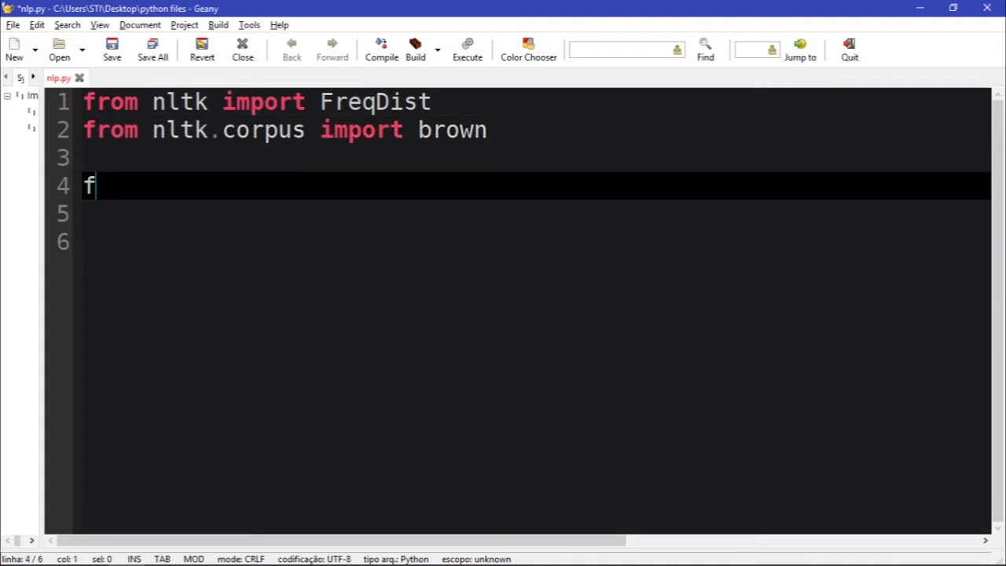
text(reqs =)
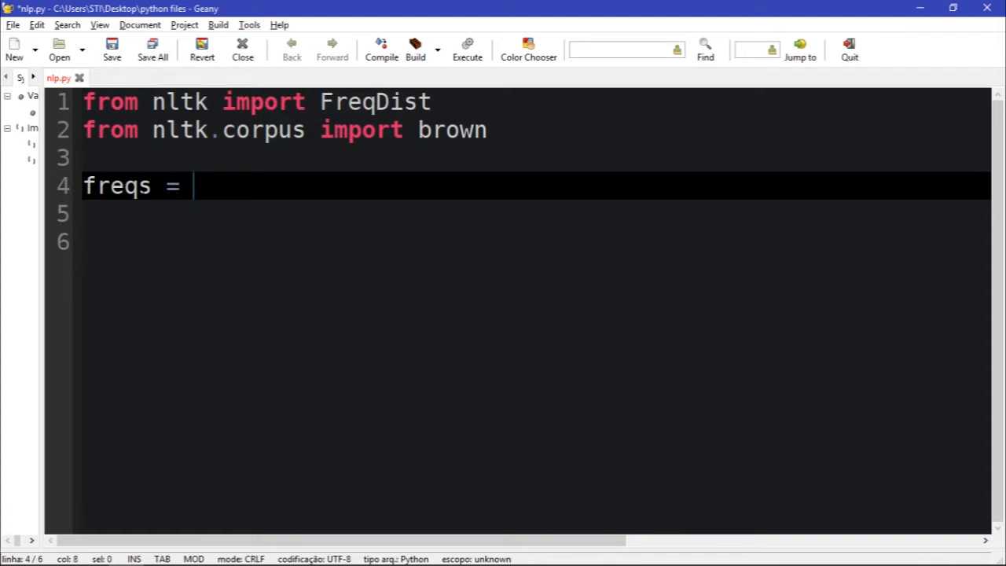
text(FreqDist()
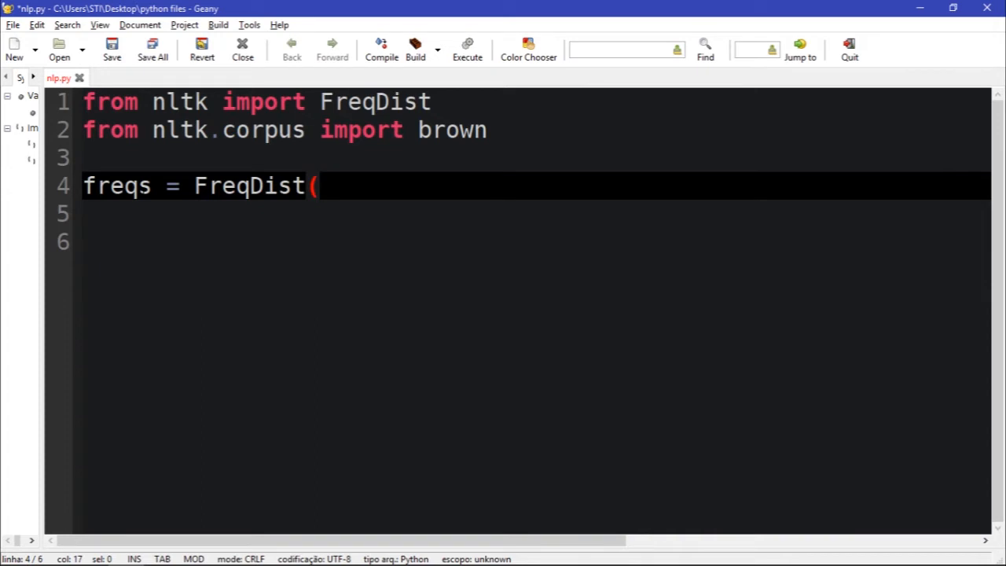
text(br)
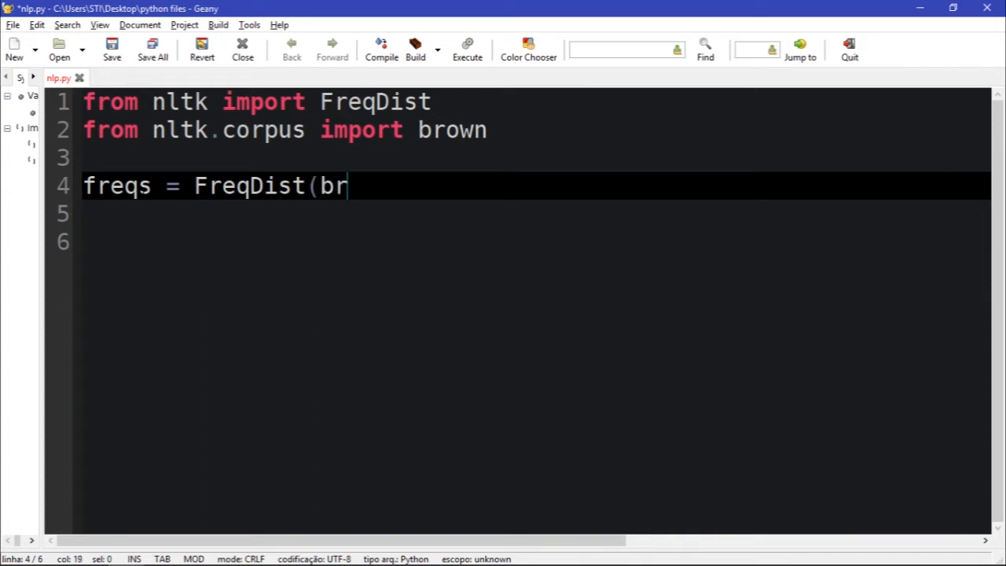
text(own)
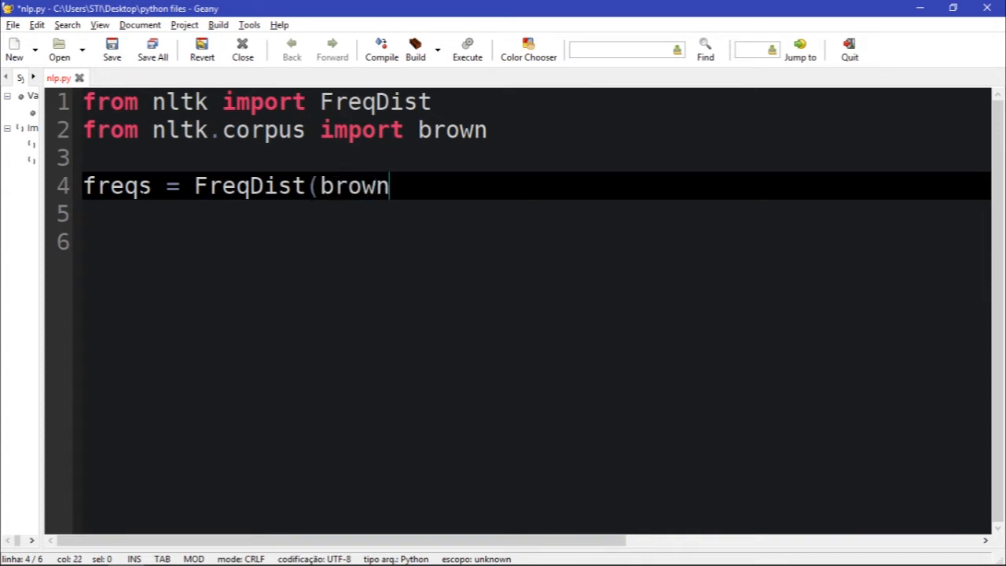
text(.)
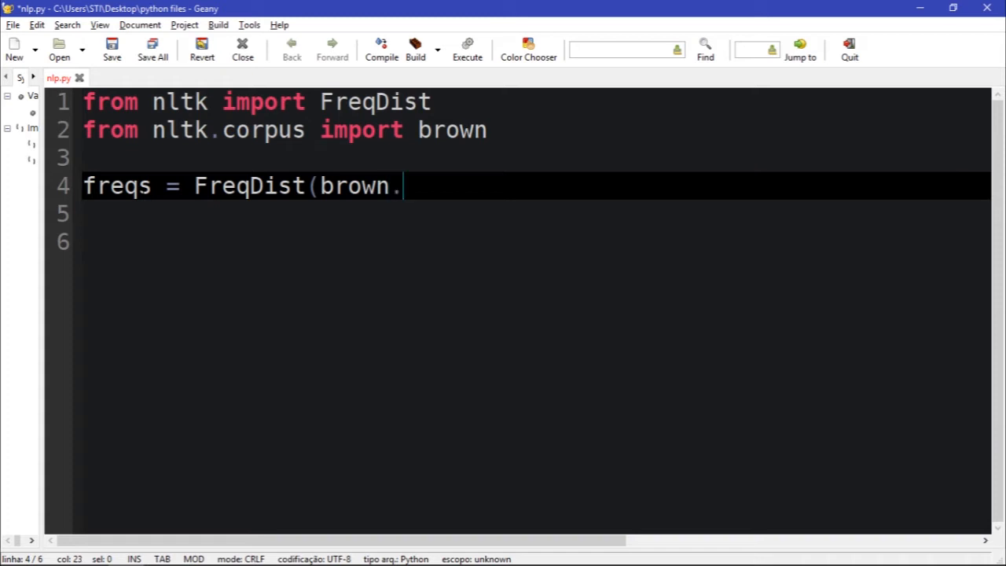
text(words)
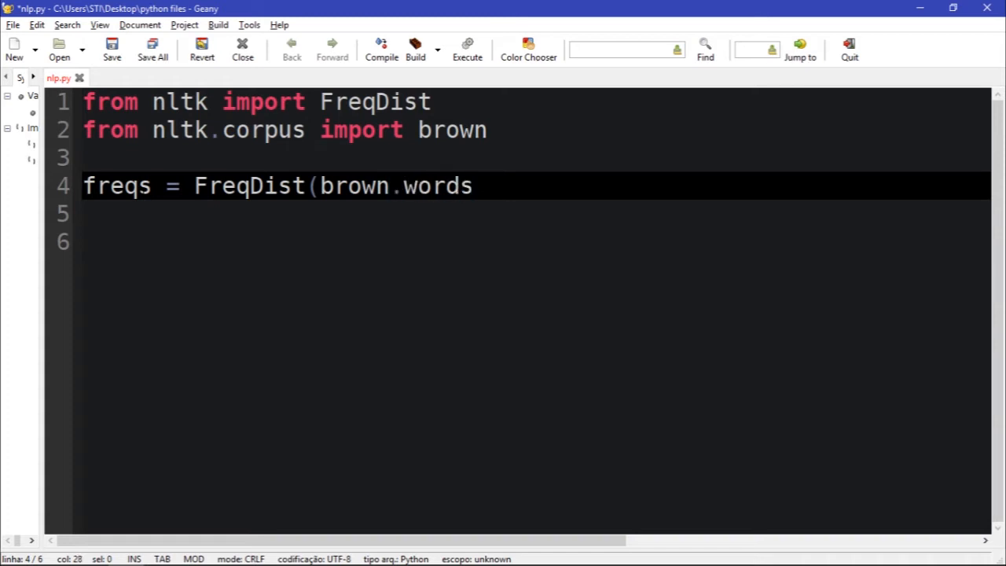
text(()))
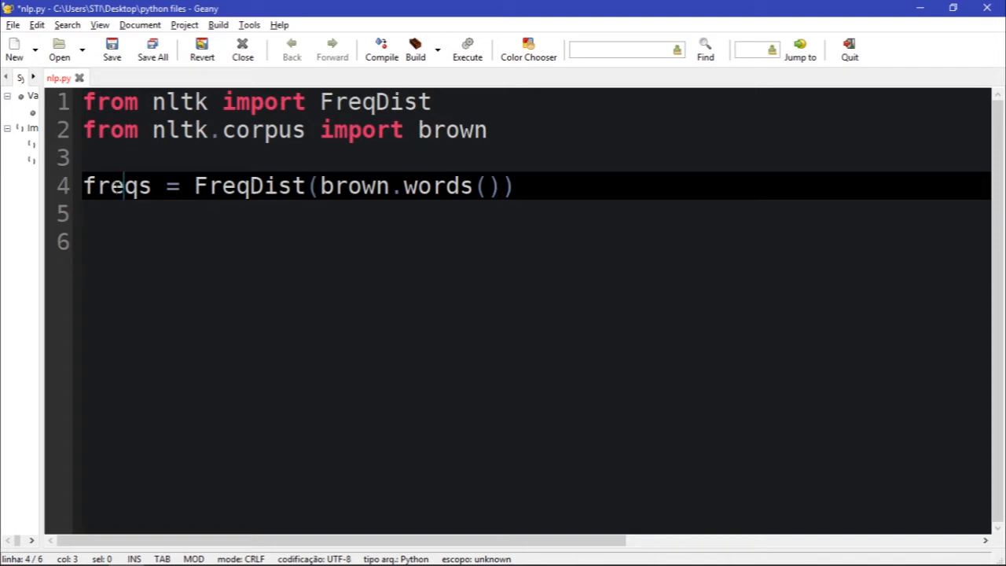
- Write 'for word, freq in freqs.items():' with 'print(word, freq)' in the body, then save
click(157, 242)
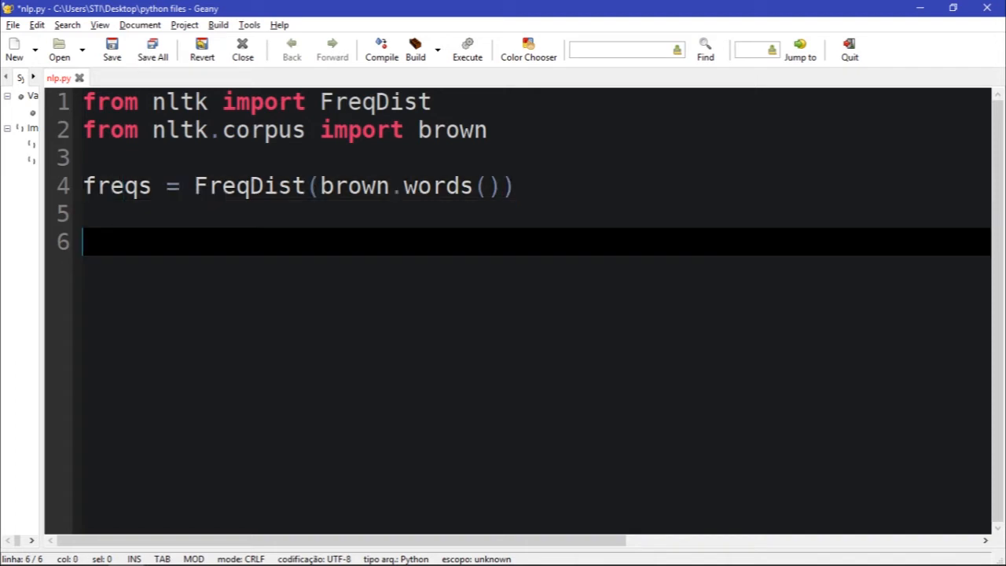
text(for)
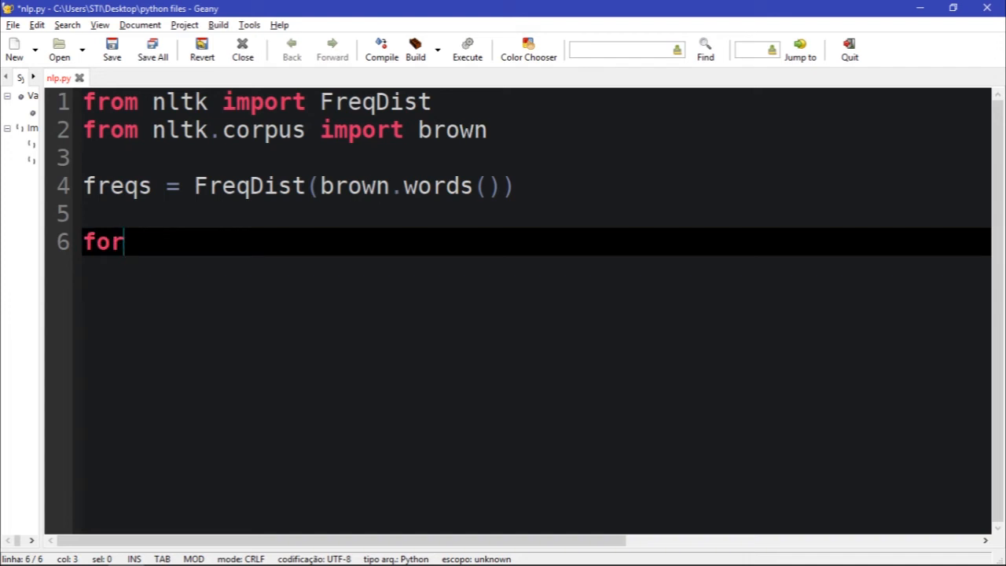
text(word)
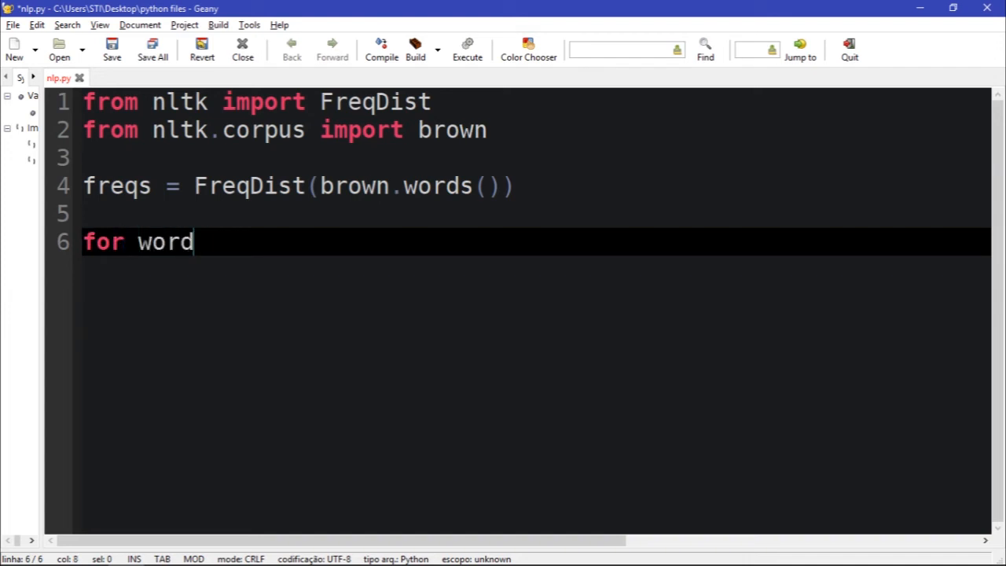
text(, freq)
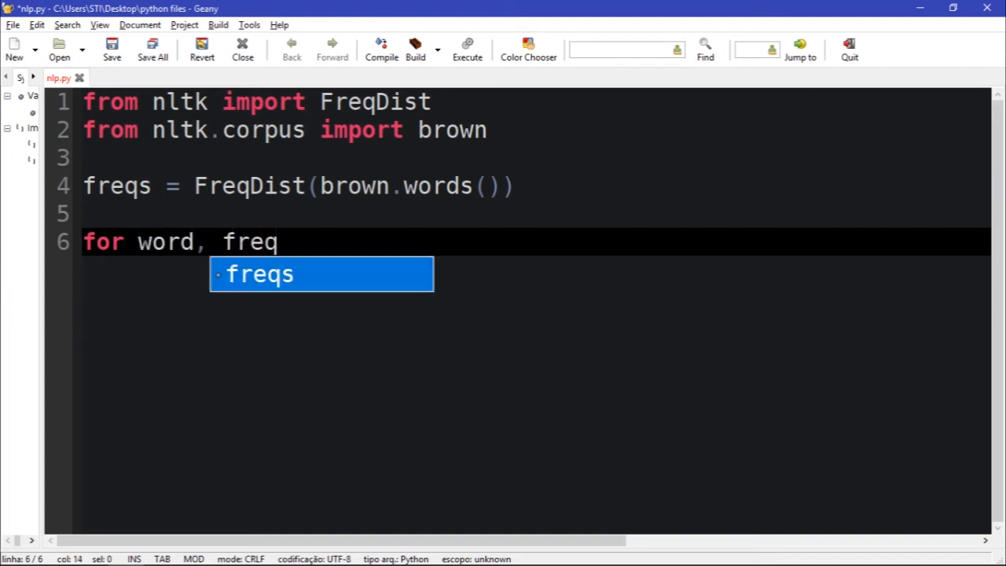
text(in)
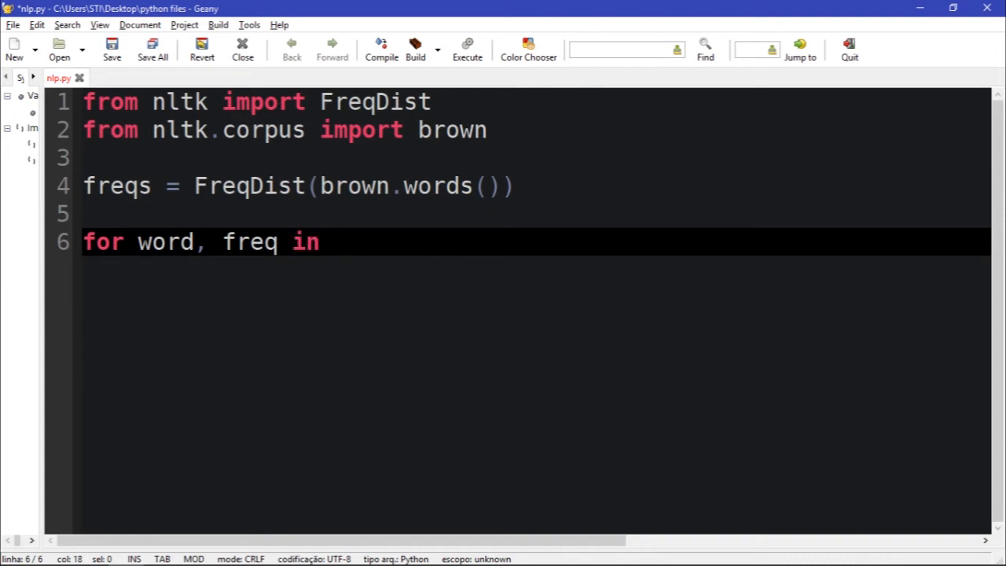
text(fre)
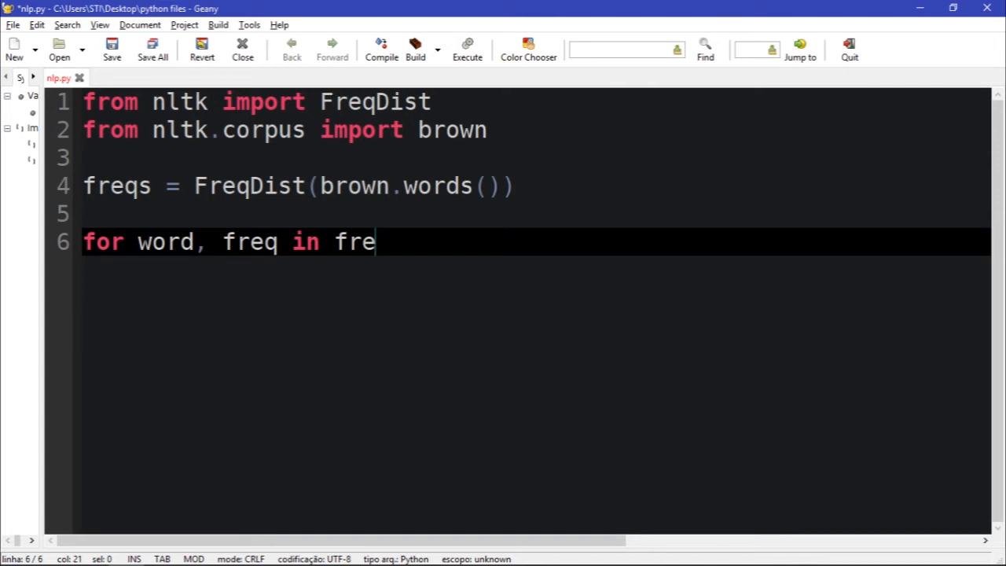
text(qs.i)
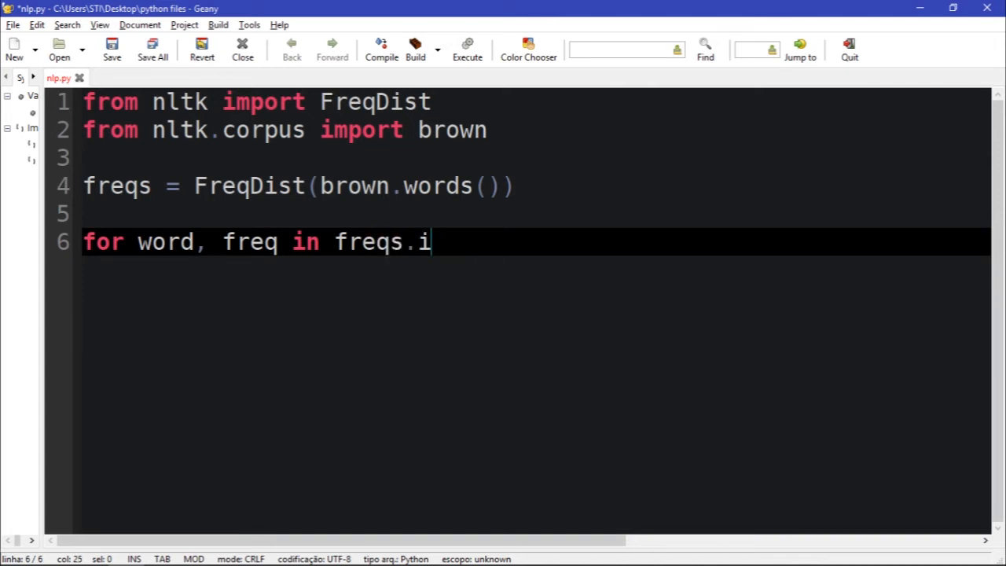
text(tems():)
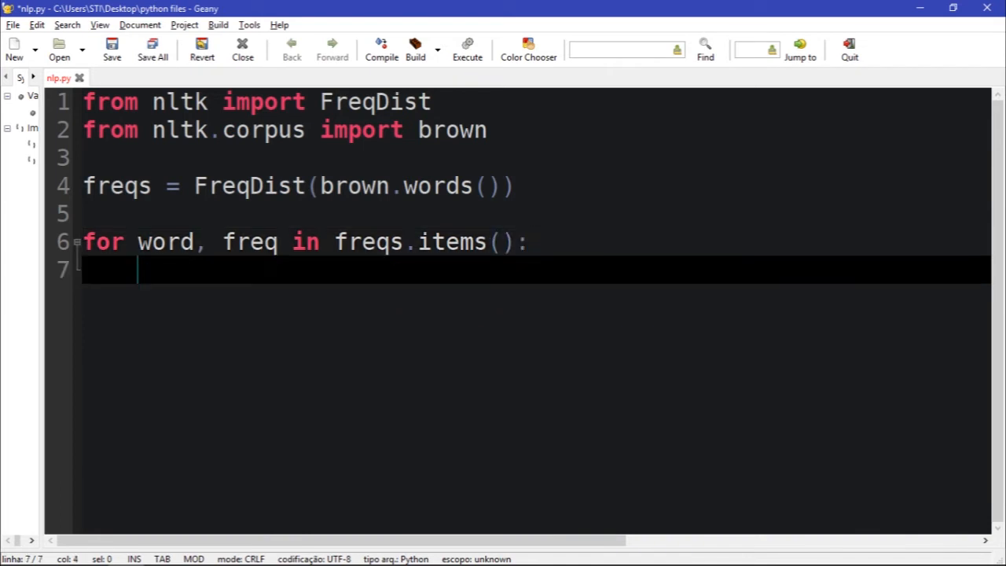
text(print(word)
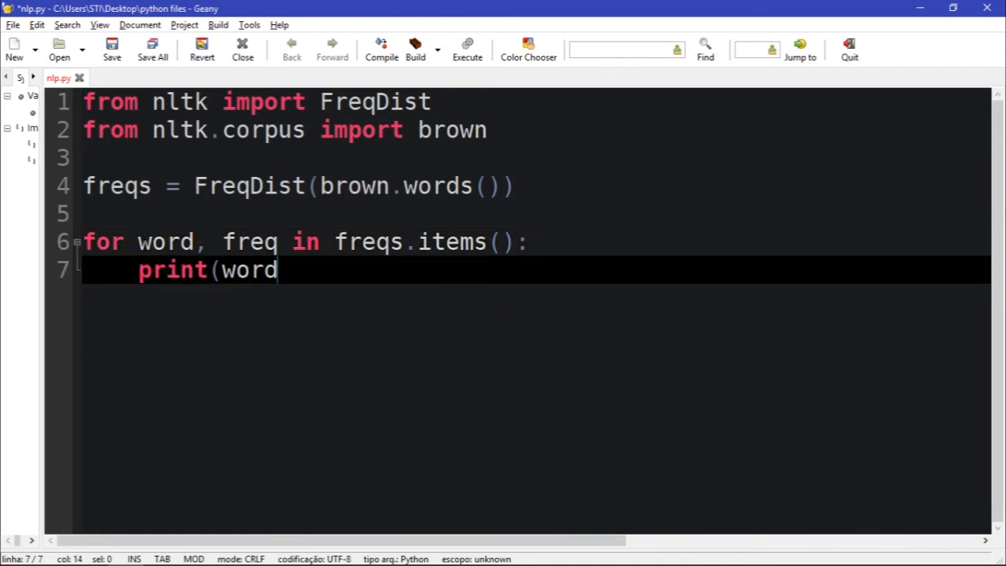
text(, freq))
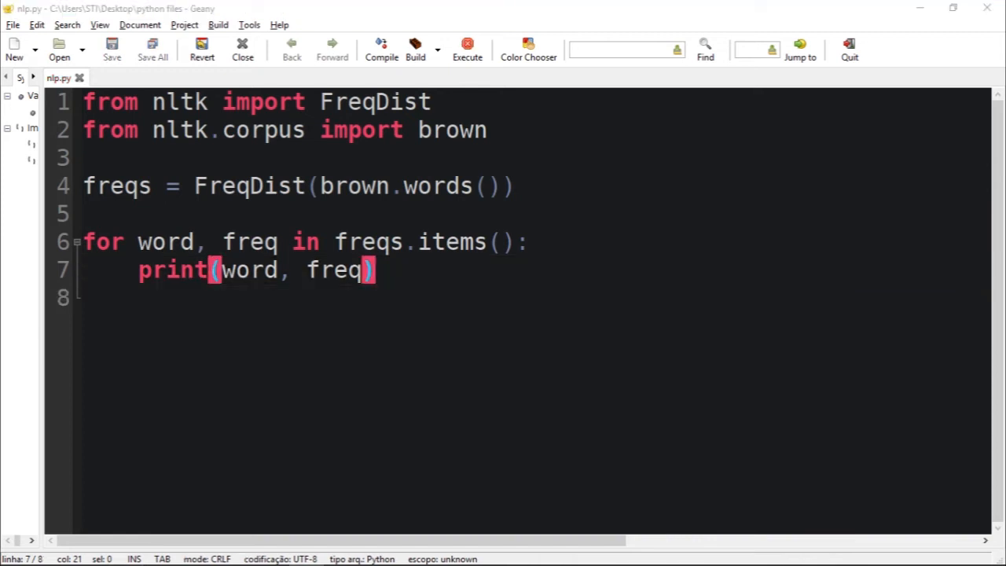
- Execute nlp.py and scroll the console output of word counts like 'The 7258'
click(466, 49)
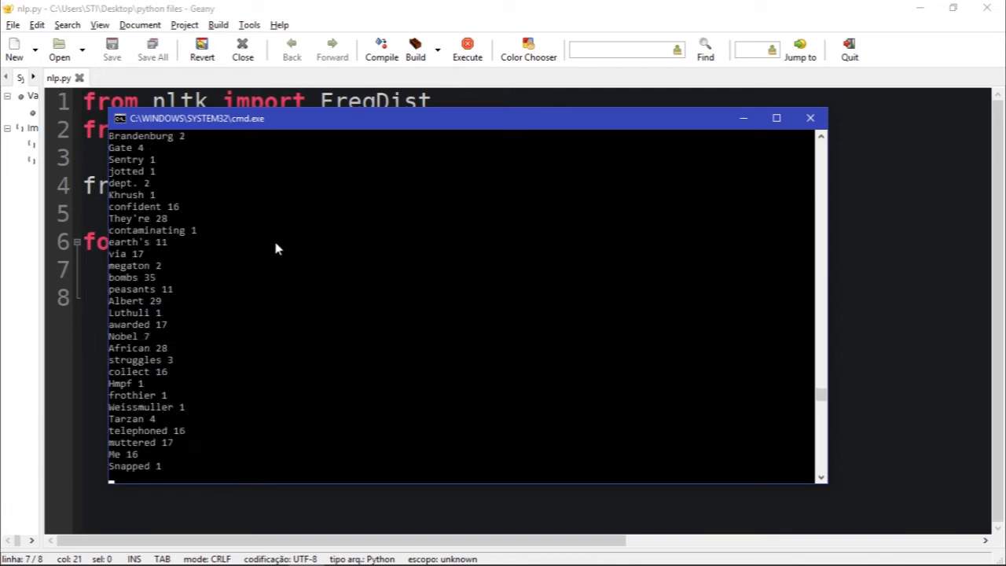
scroll(down, 3)
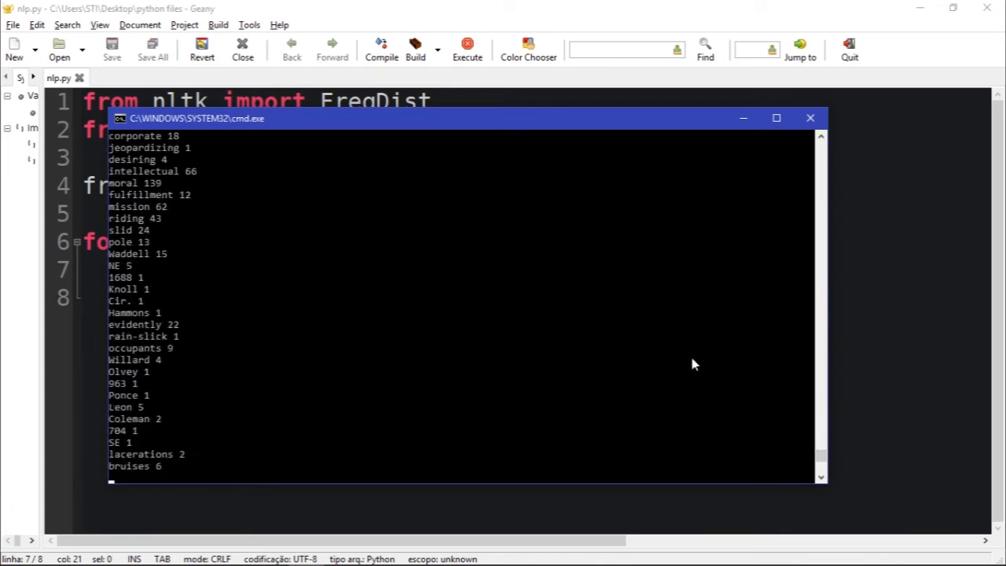
scroll(up, 3)
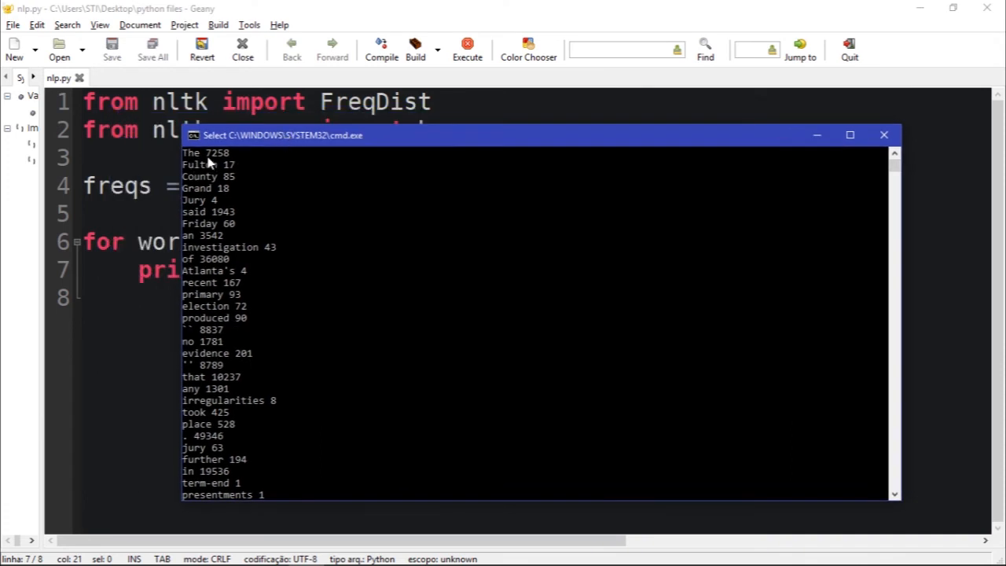
double_click(217, 152)
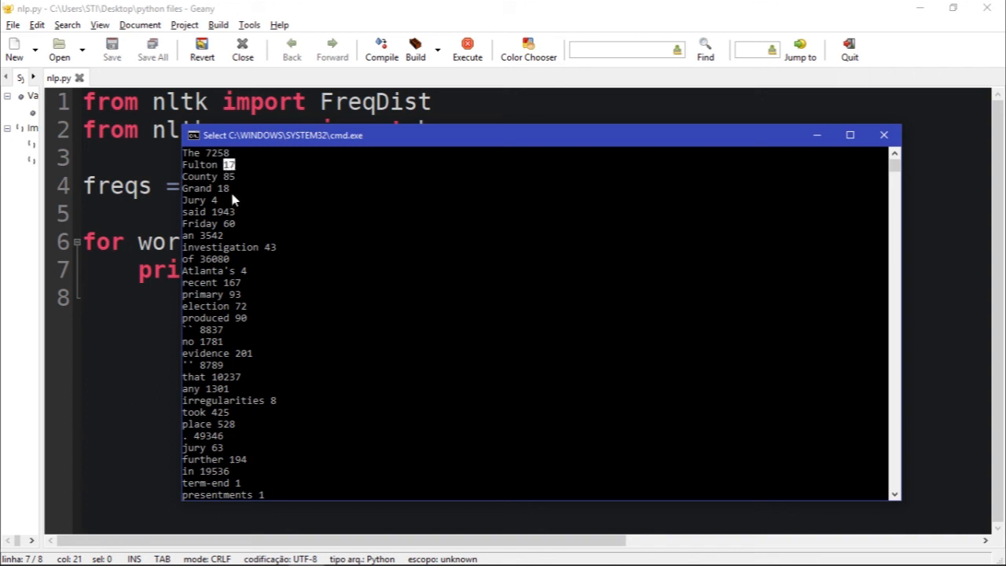
mouse_move(222, 220)
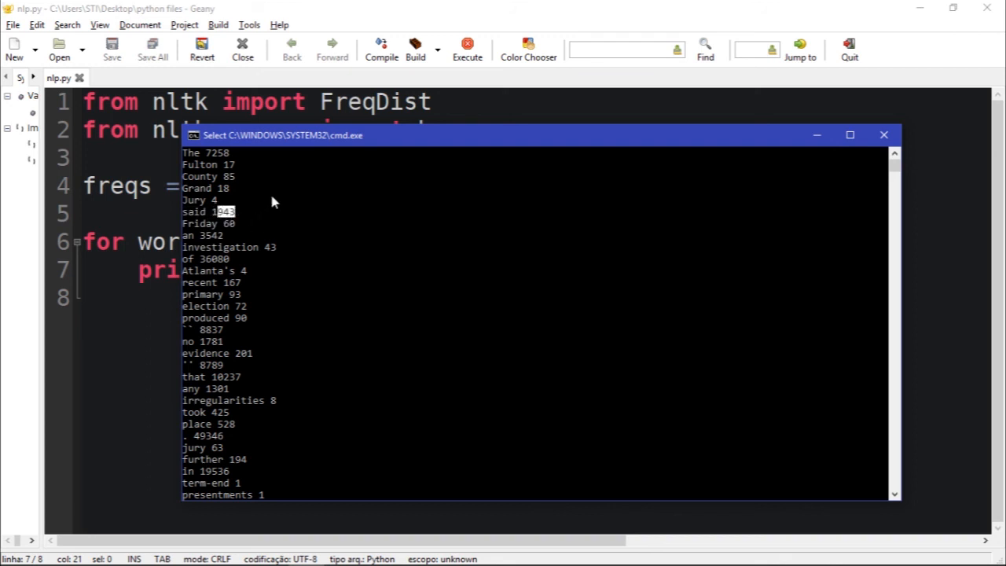
mouse_move(209, 218)
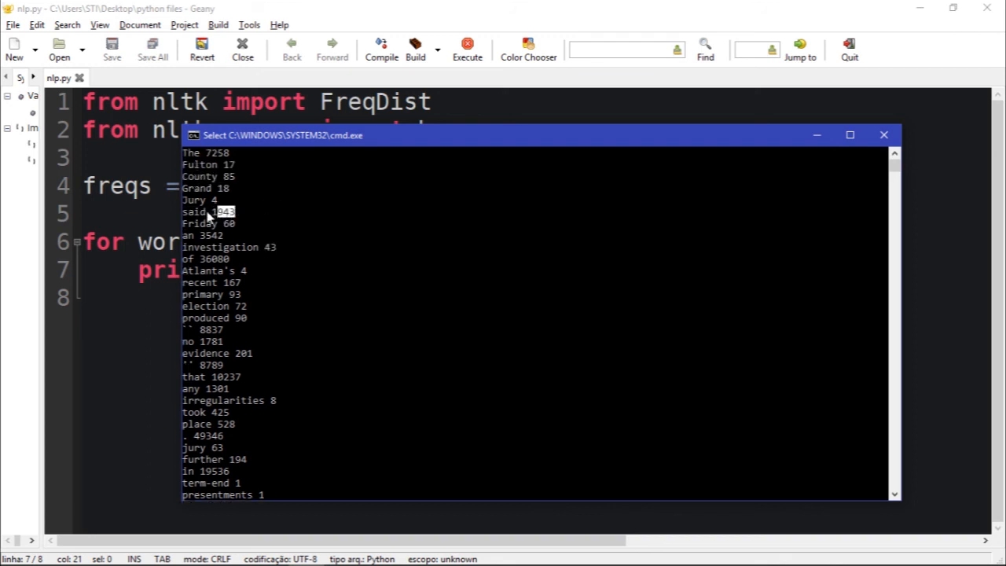
mouse_move(232, 212)
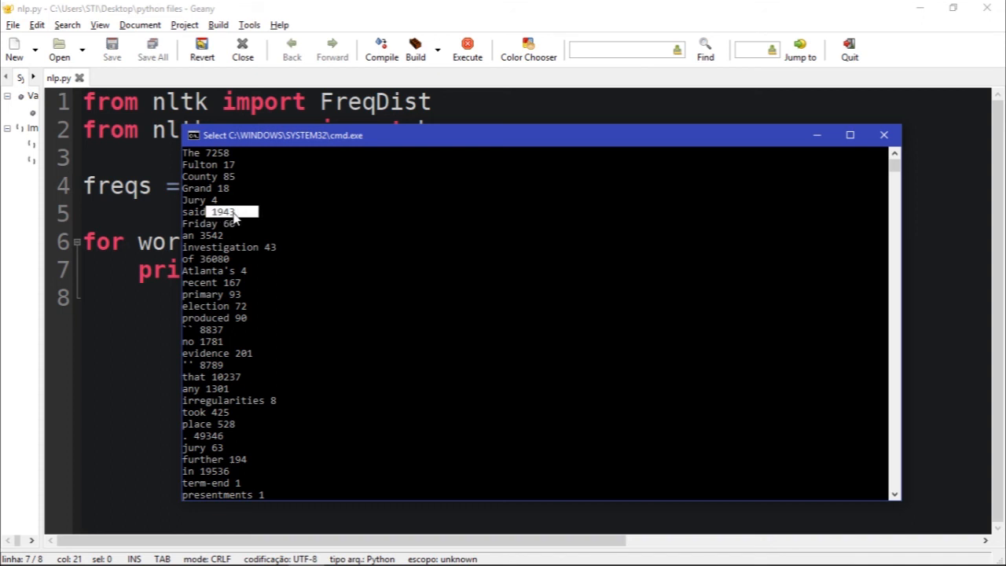
mouse_move(348, 213)
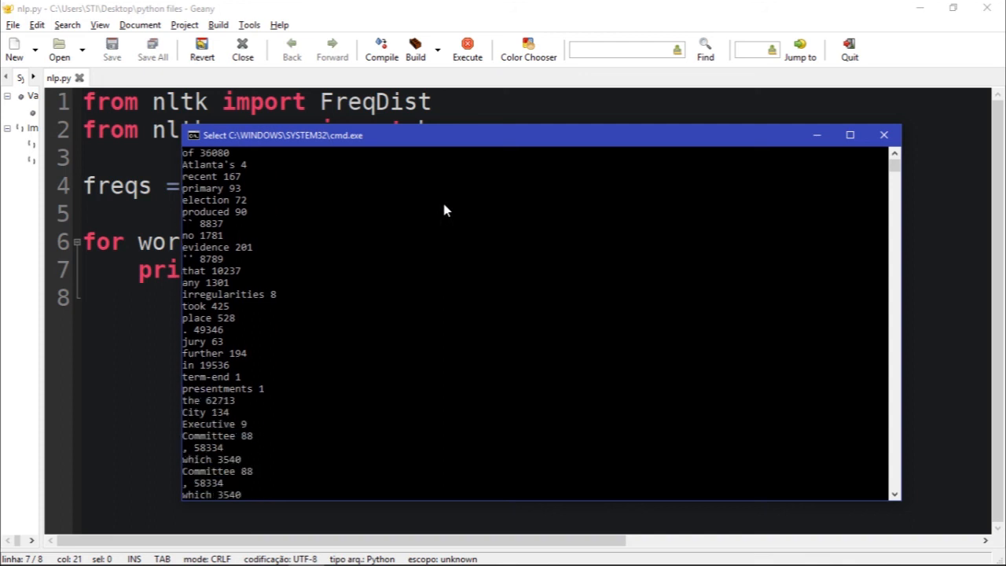
scroll(down, 3)
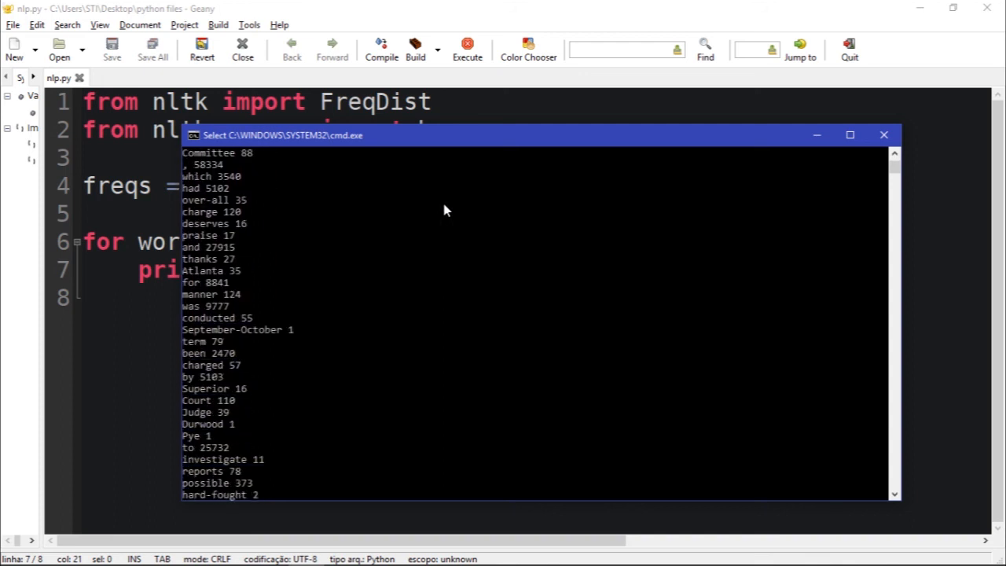
scroll(up, 3)
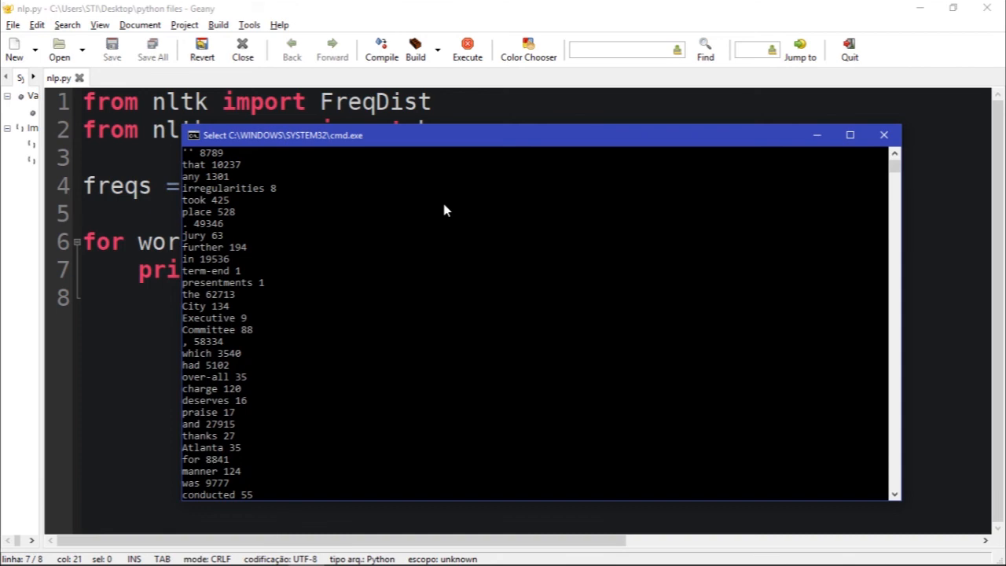
scroll(down, 3)
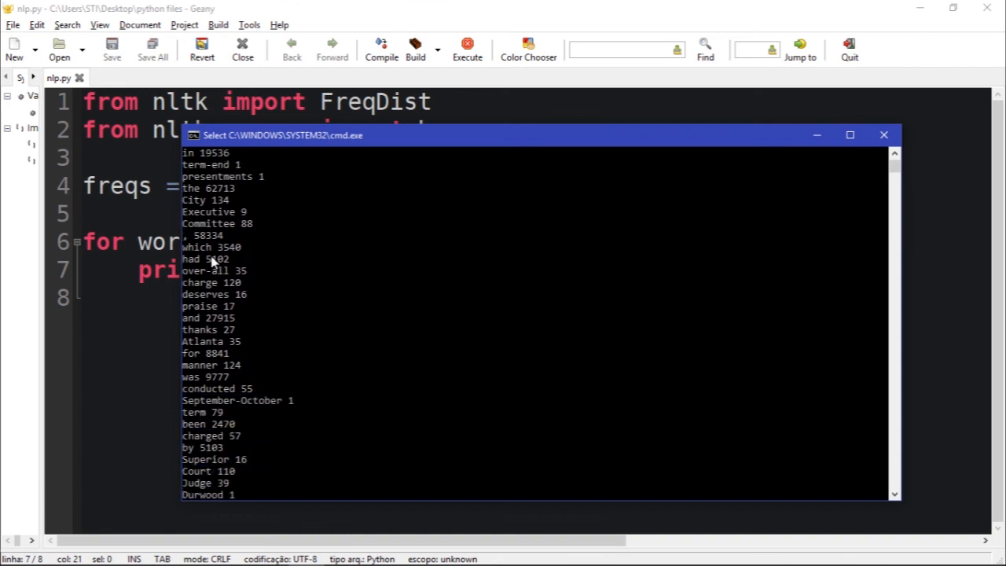